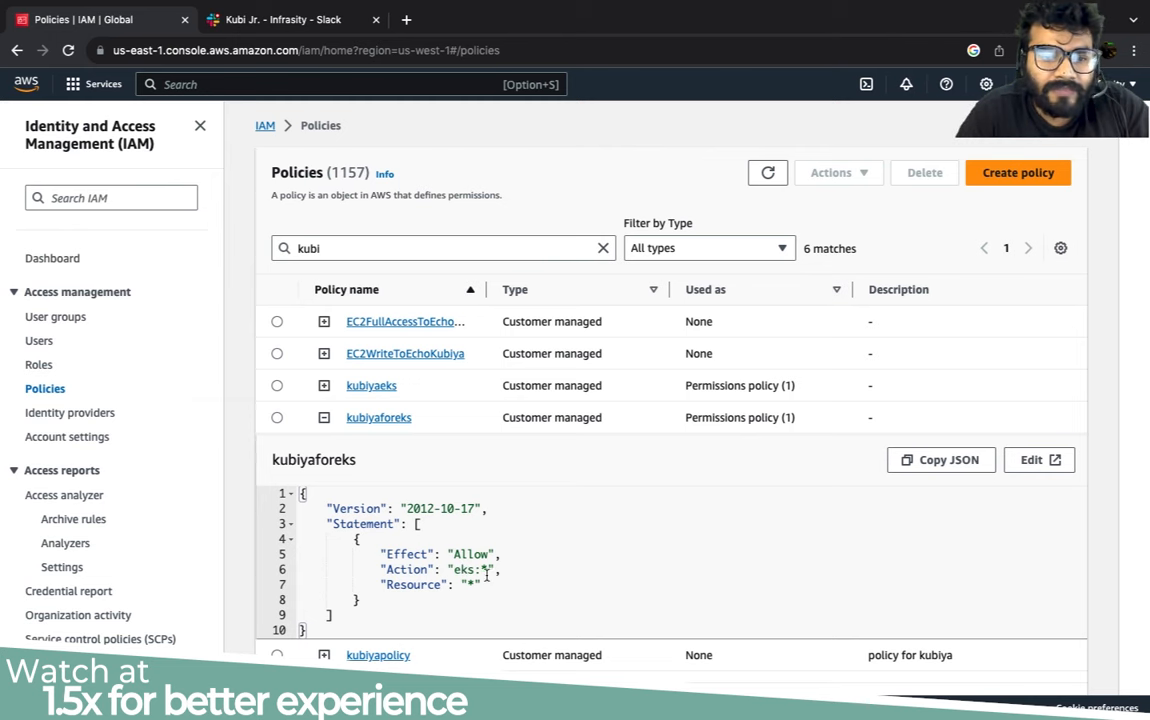
Highlight the kubiyaforeks policy's EKS allow statement, then go to the Kubi Jr. Slack thread.
left_click_drag(385, 554, 480, 584)
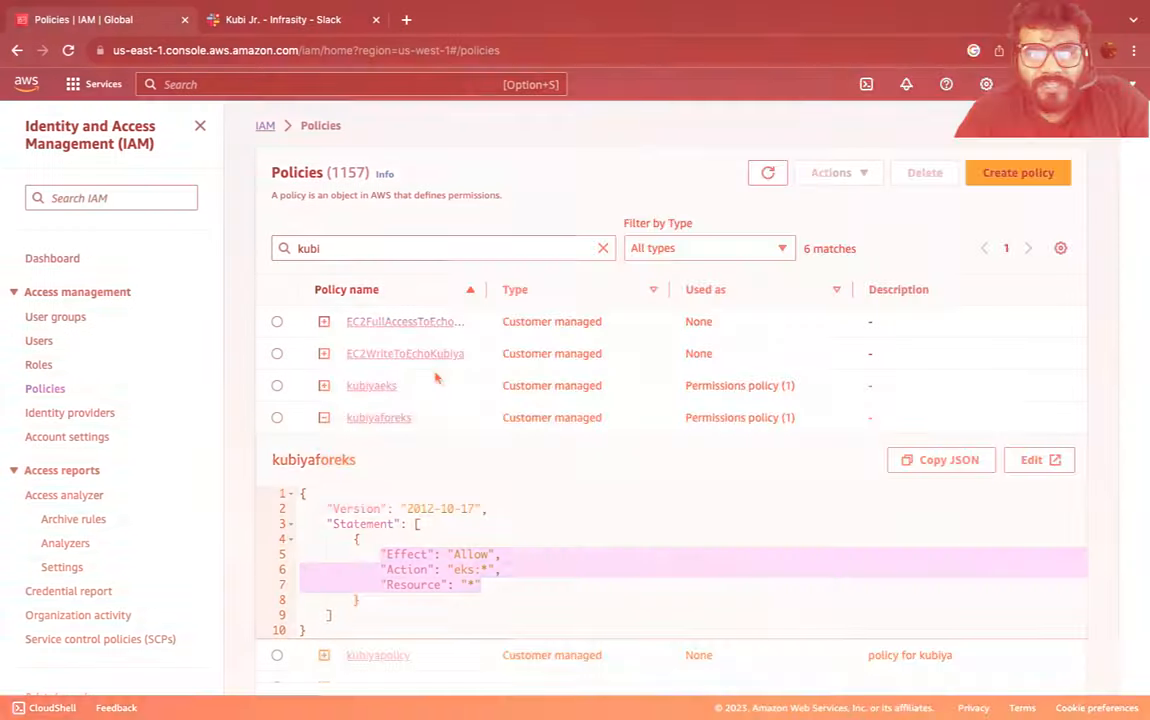
left_click(283, 19)
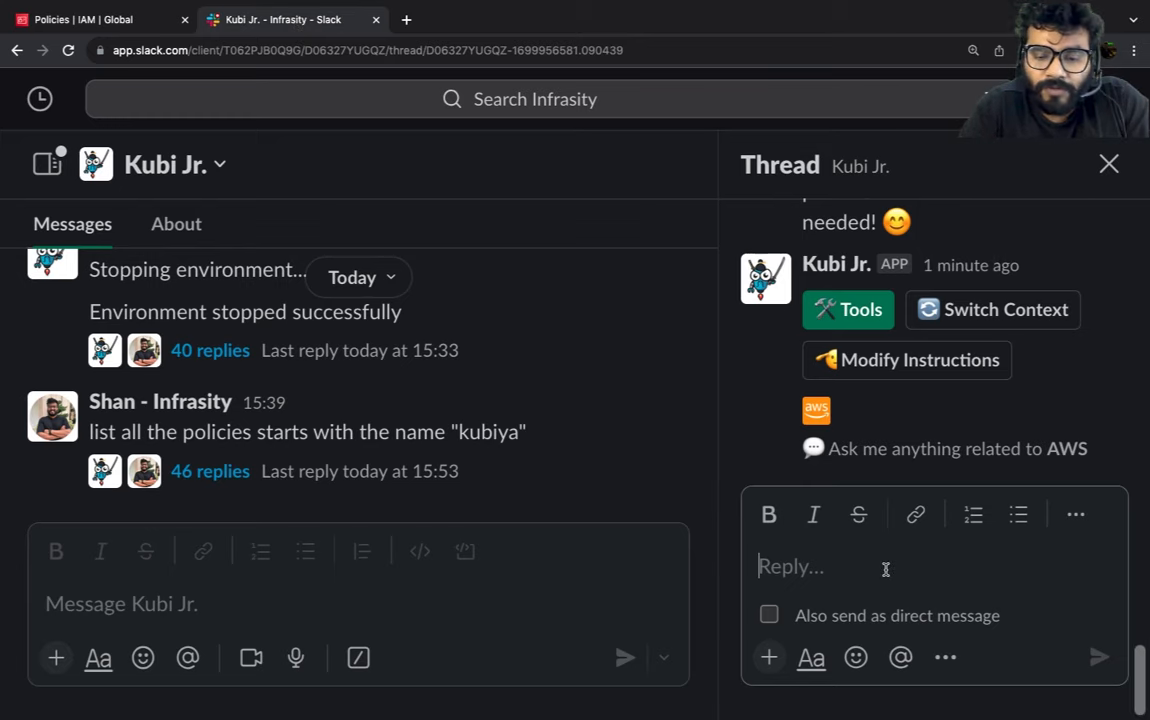
Ask Kubi Jr. to create a role named kubiyaroleeks and select the returned RoleName.
type("create a role and n")
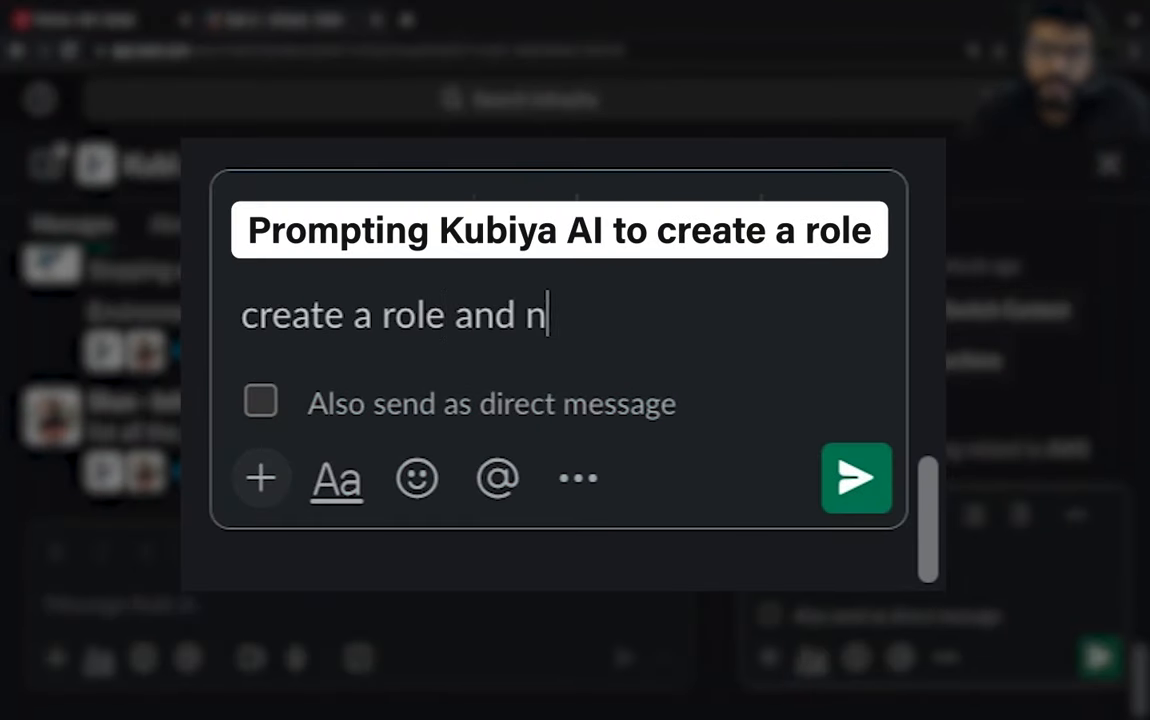
type("ame it as")
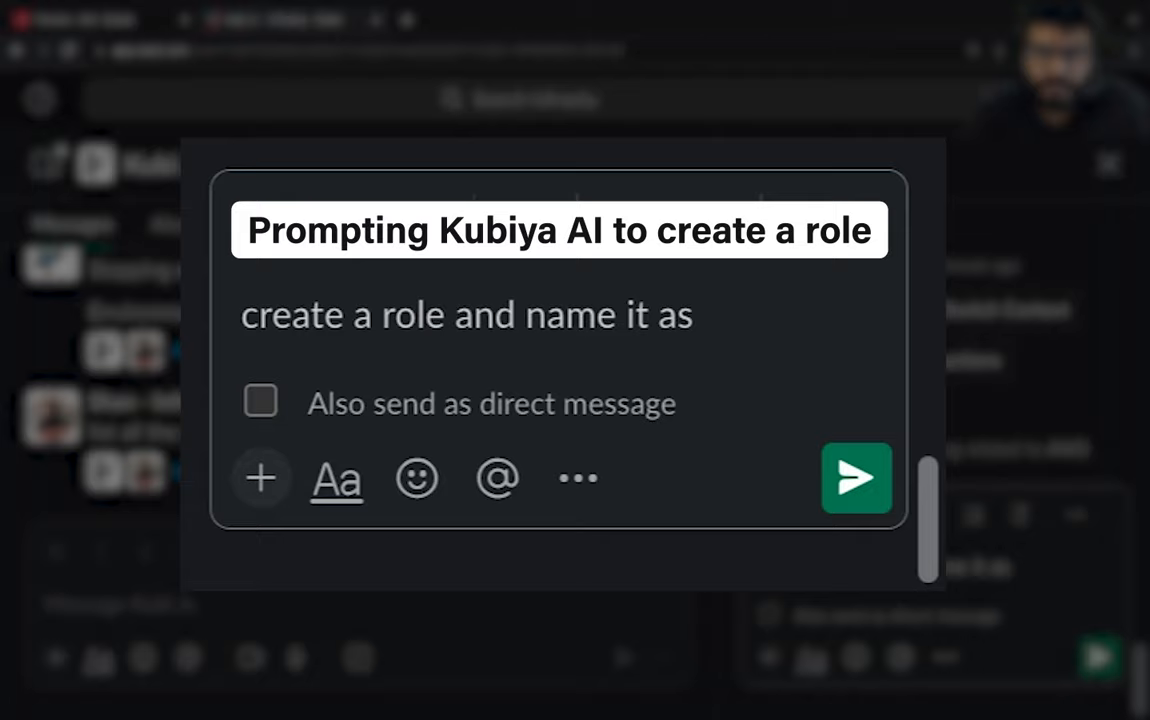
type("kubiyar")
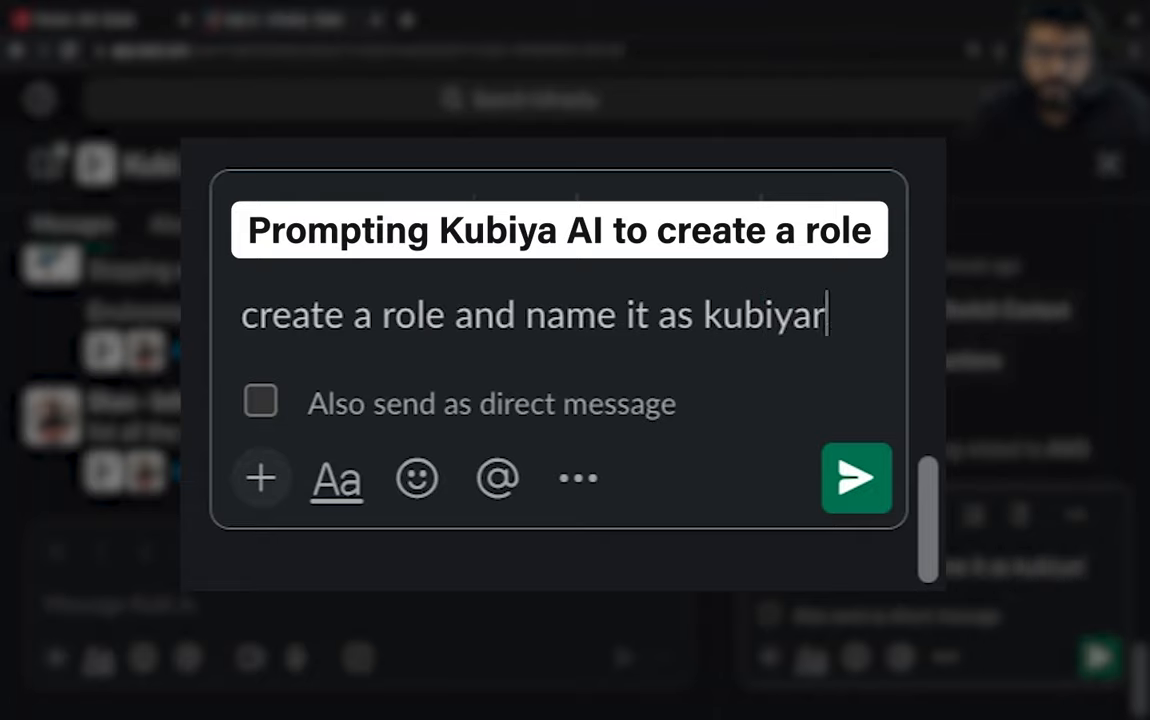
type("oleeks")
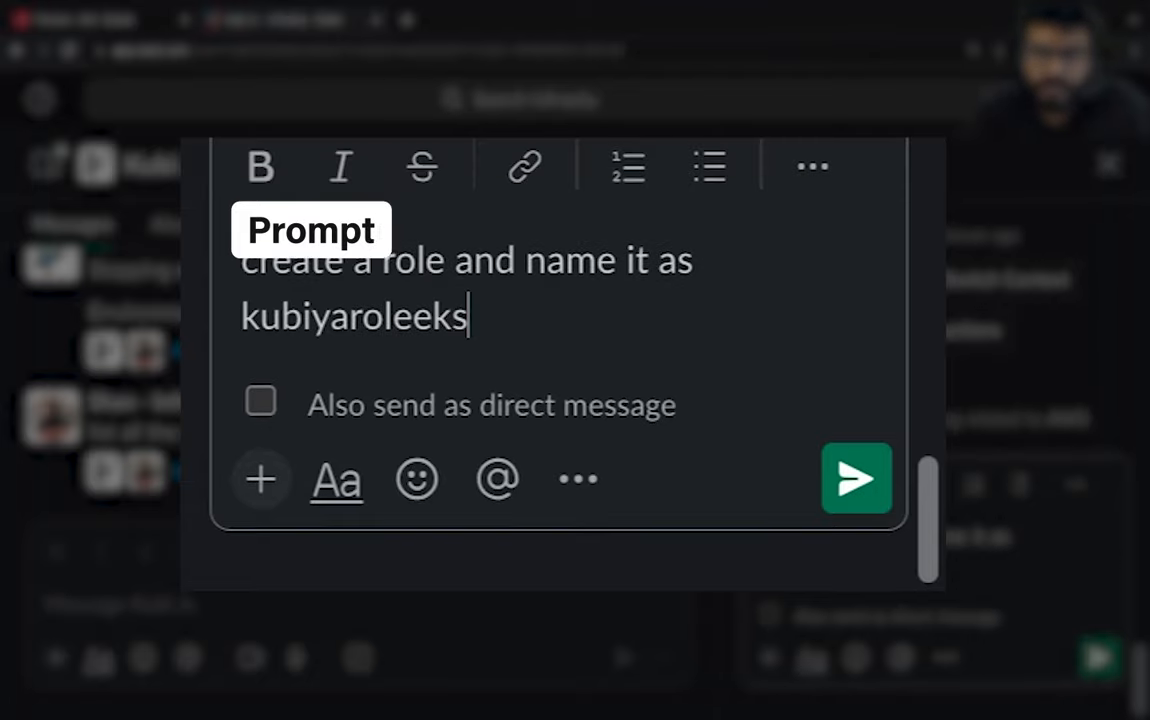
left_click(855, 478)
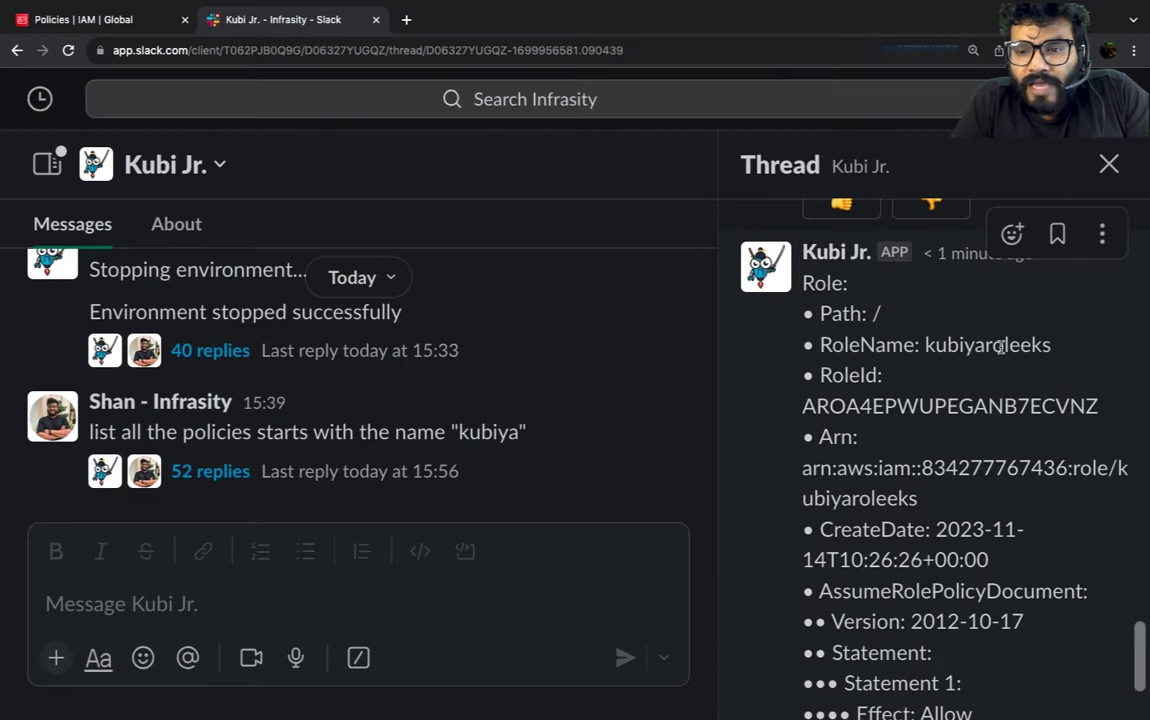
double_click(987, 344)
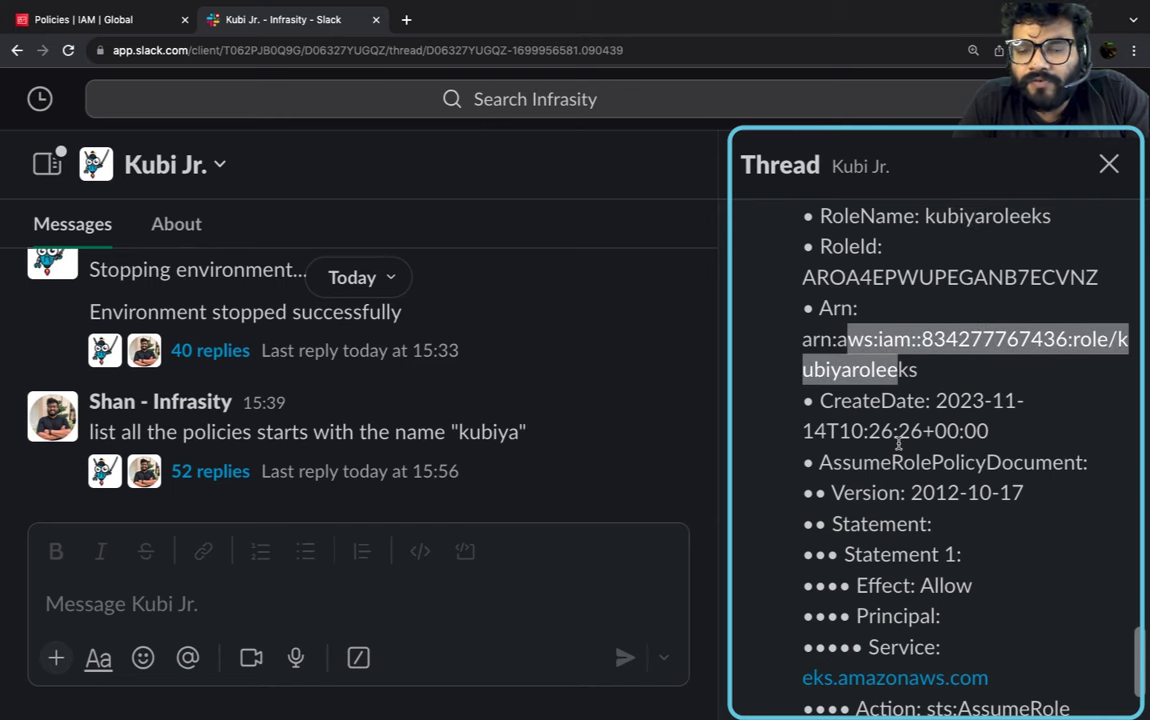
scroll("down", 3)
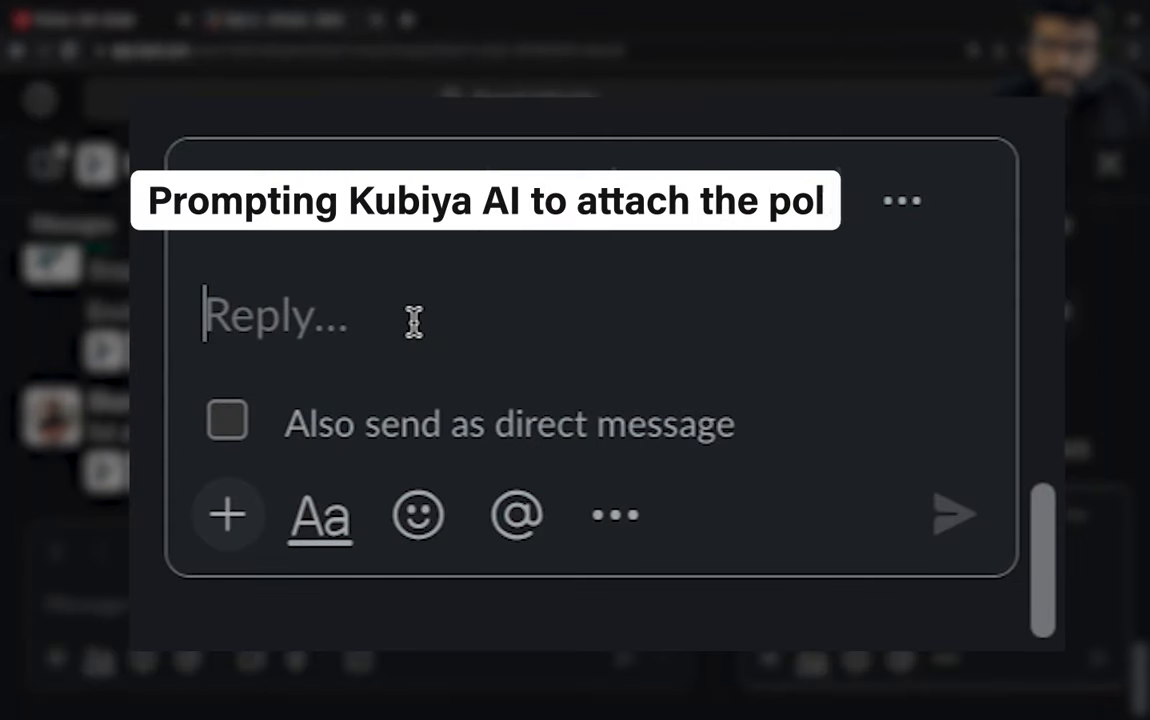
Post 'could you attach a policy as well' to Kubi Jr., then return to IAM.
type("could you attach")
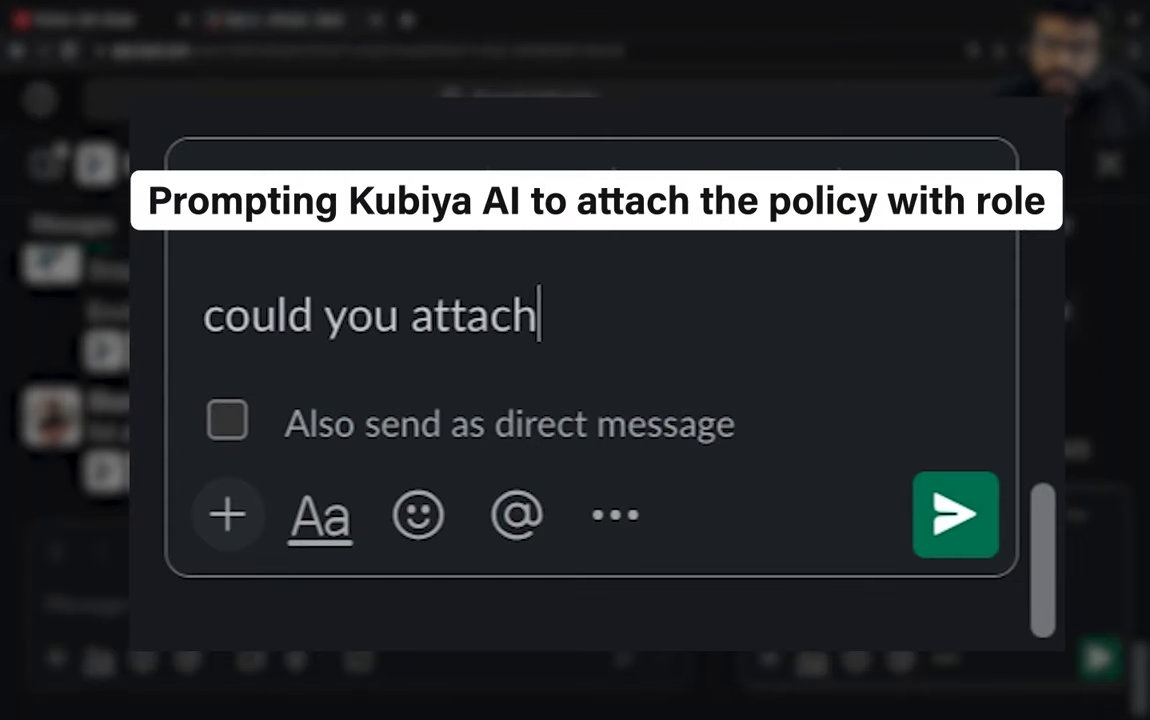
type("a policy as well to this role?")
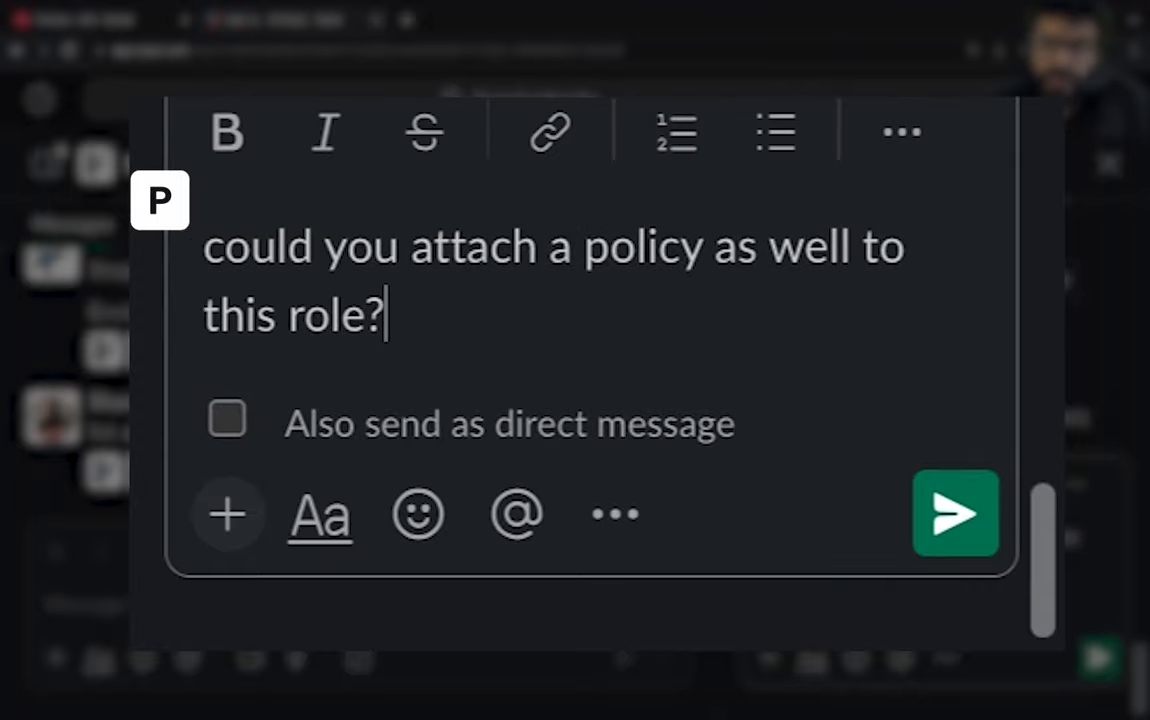
left_click(954, 513)
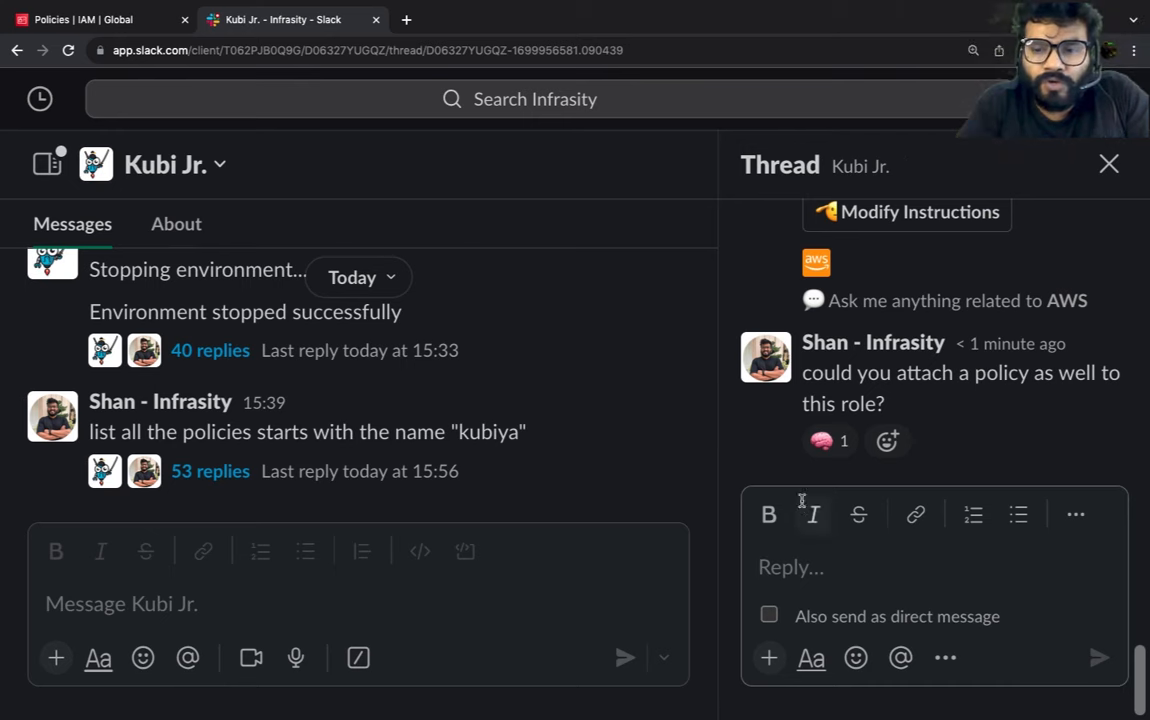
left_click(90, 19)
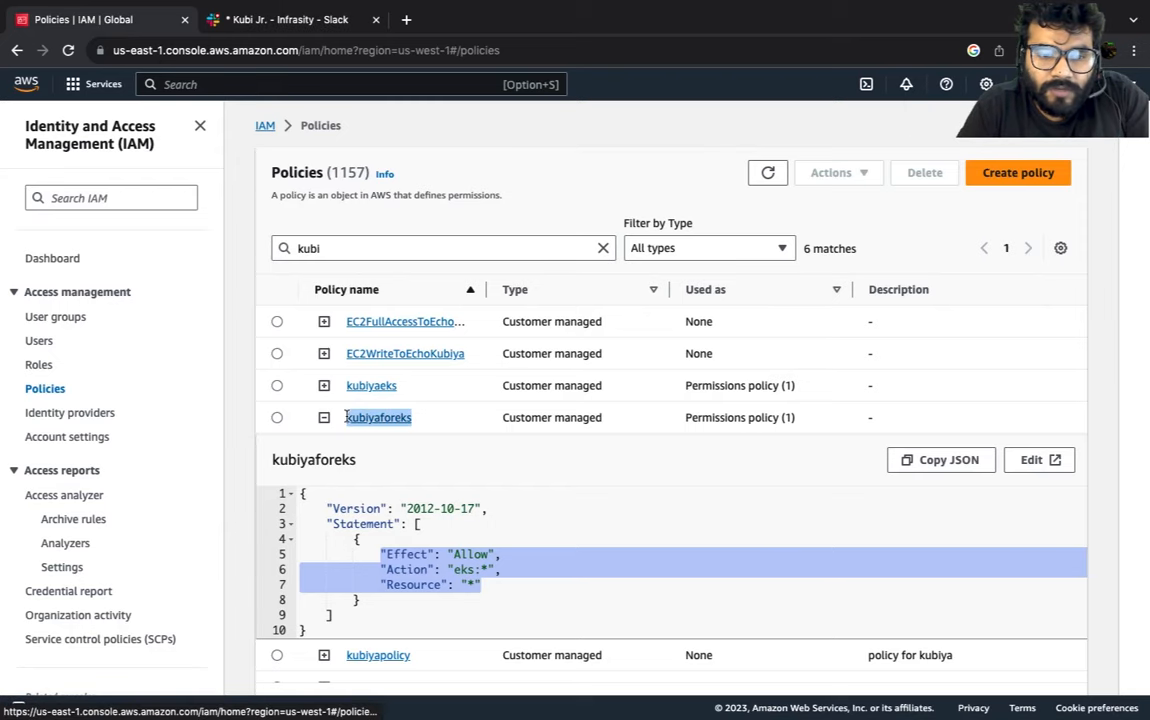
Reply 'kubiyaforeks' to the bot's policy question in Slack, then return to IAM.
left_click(278, 19)
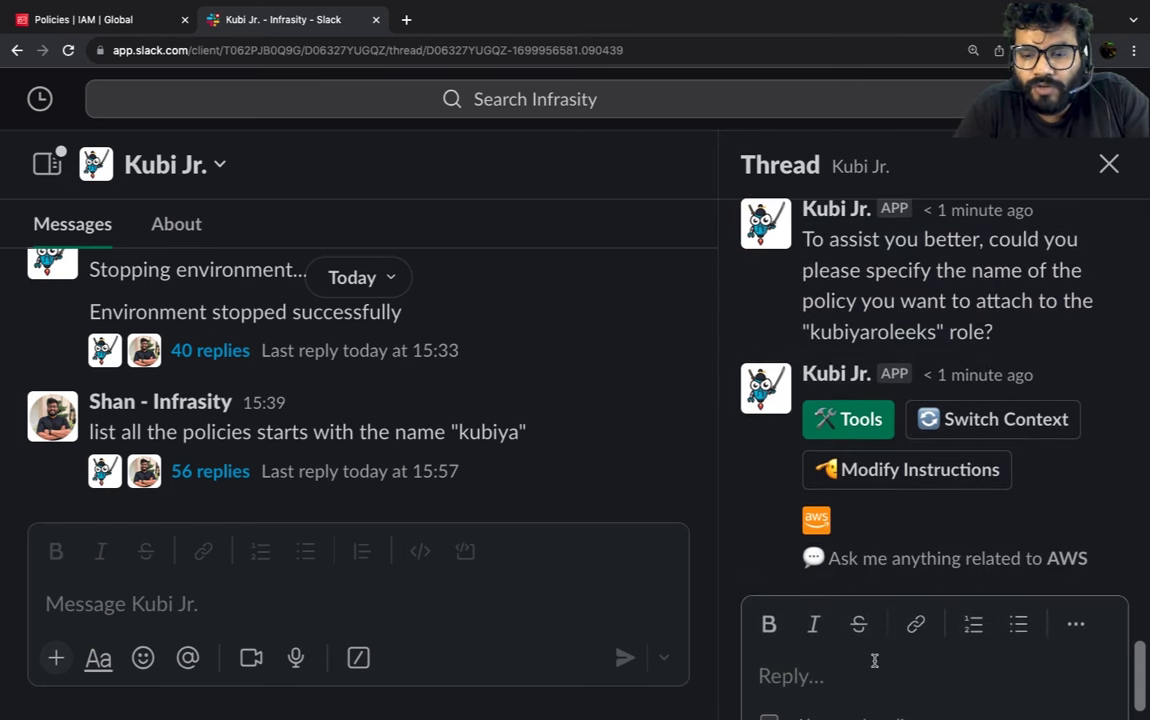
type("kubiyaforeks")
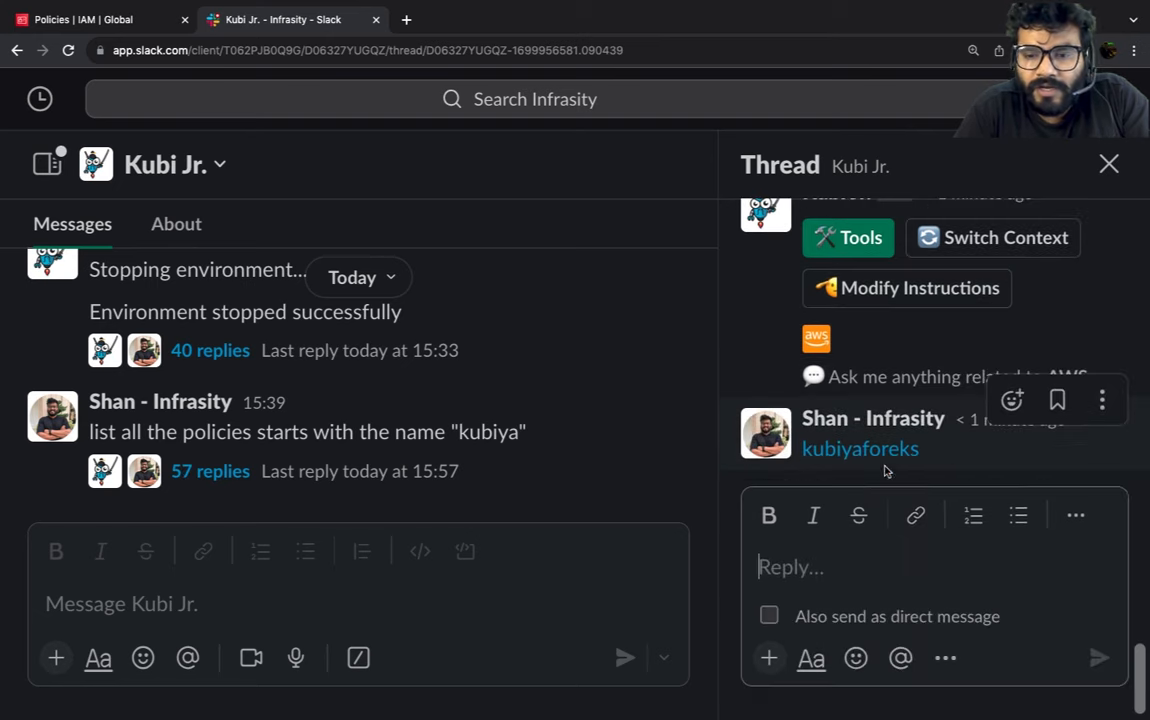
left_click(95, 19)
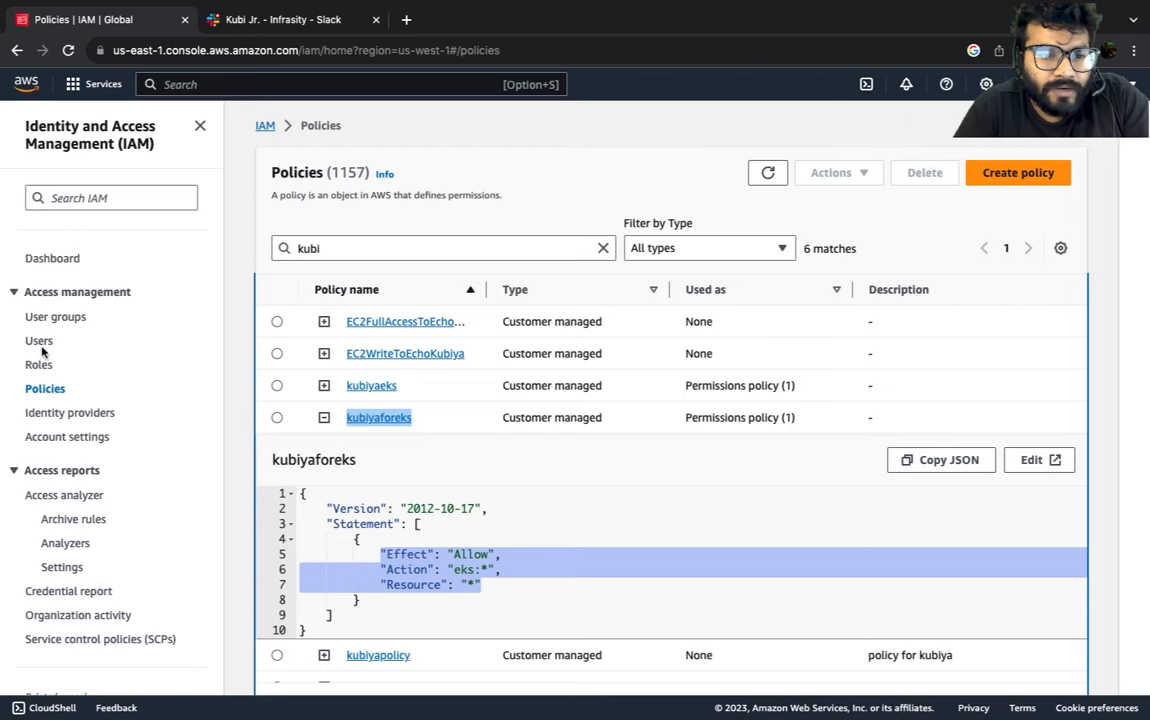
Filter the IAM Roles list by 'kubi' and check Kubi Jr.'s in-progress reply.
left_click(39, 364)
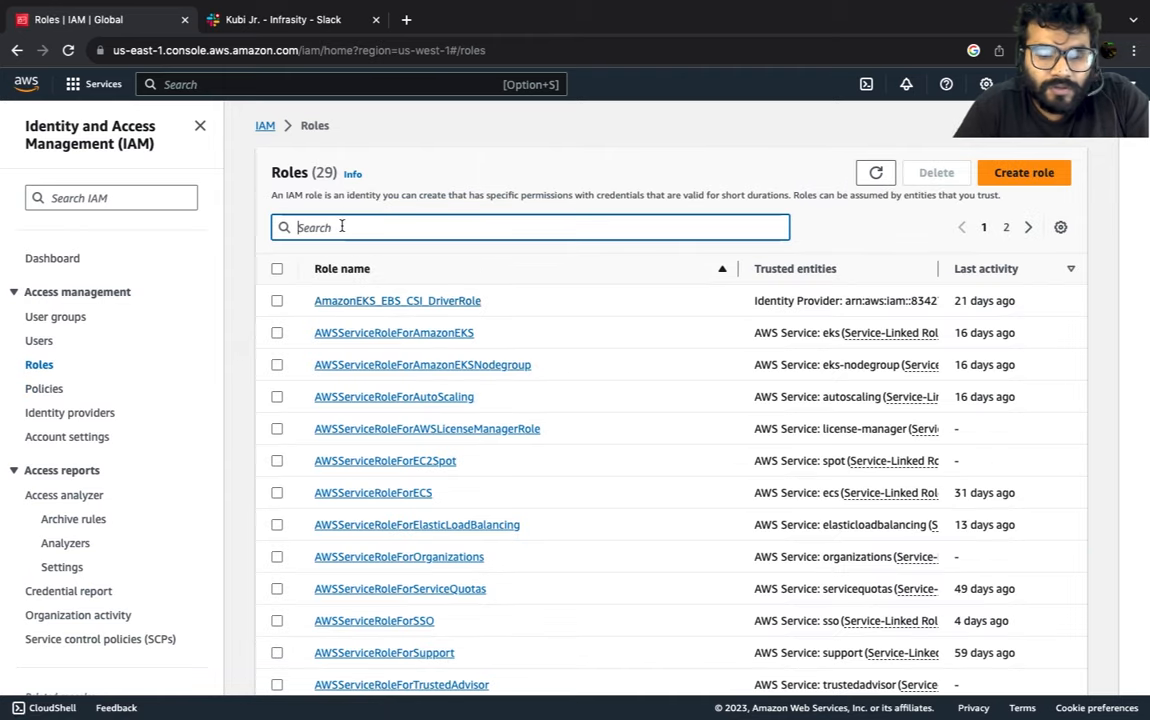
type("kubi")
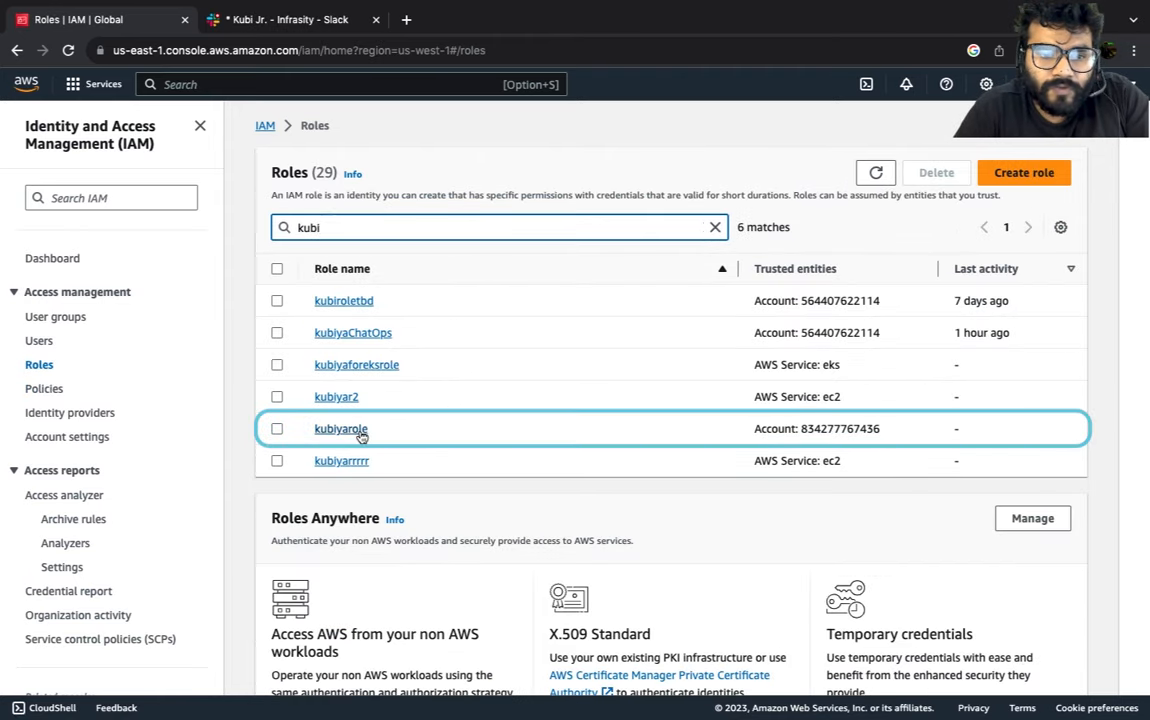
mouse_move(390, 380)
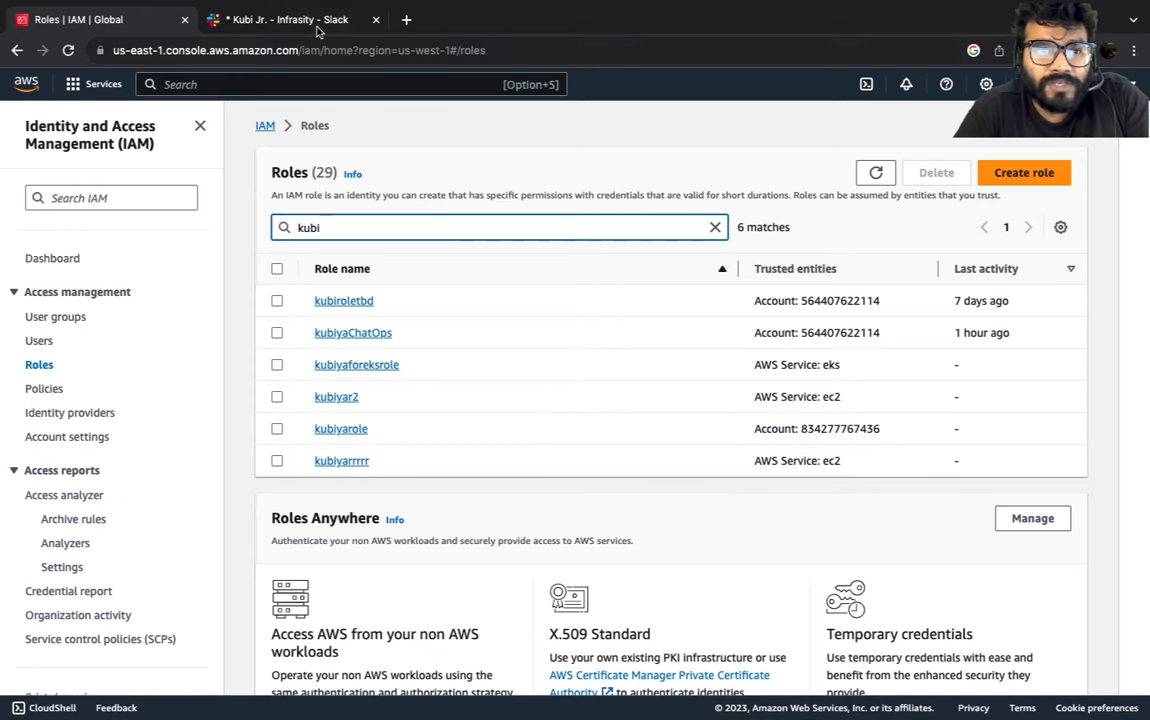
left_click(280, 19)
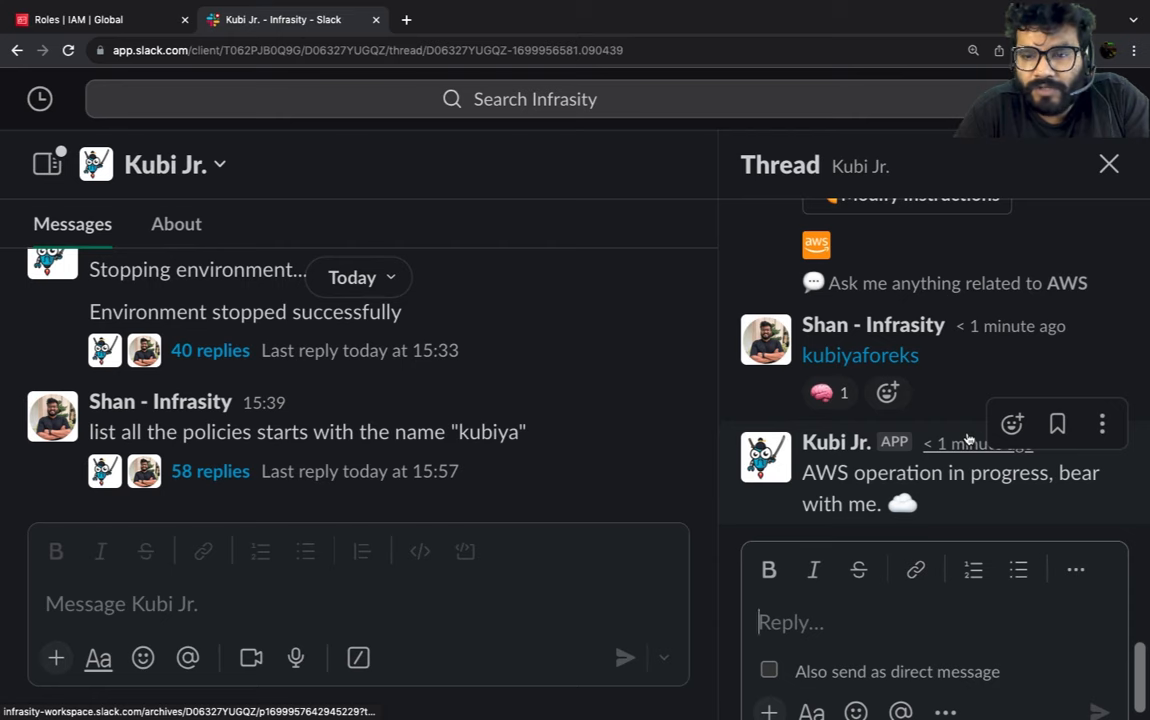
Refresh the Roles list, confirm Kubi Jr. reports success, and view kubiyaroleeks in IAM.
left_click(95, 19)
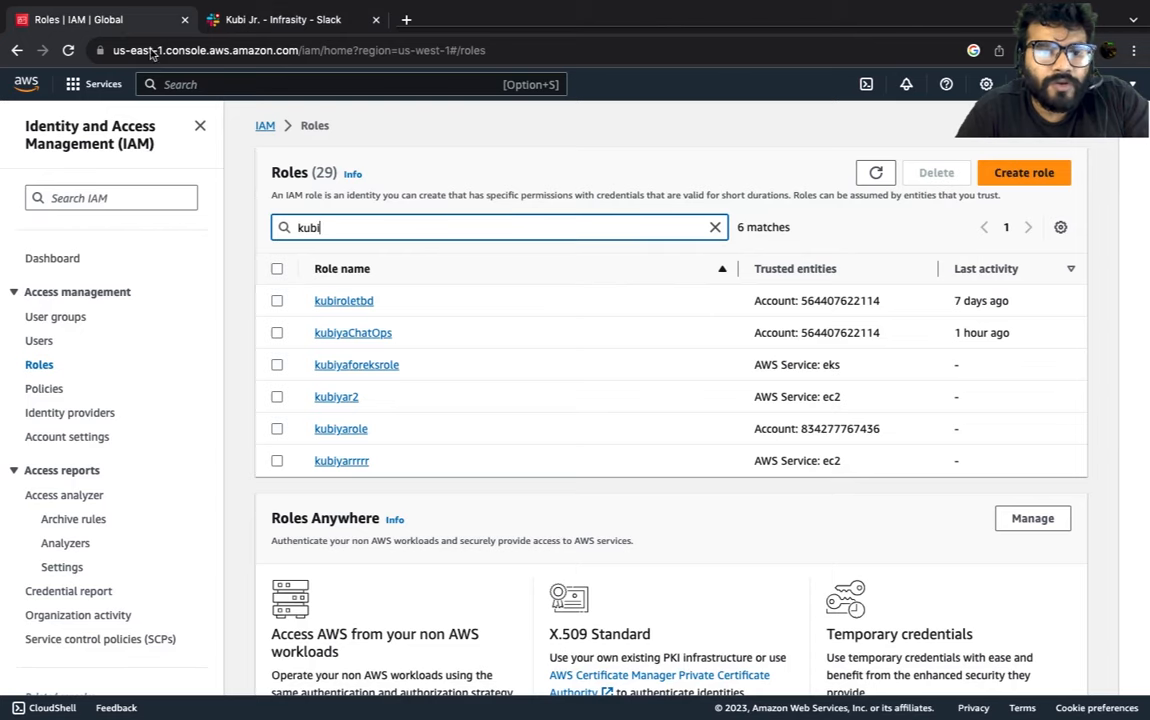
left_click(875, 172)
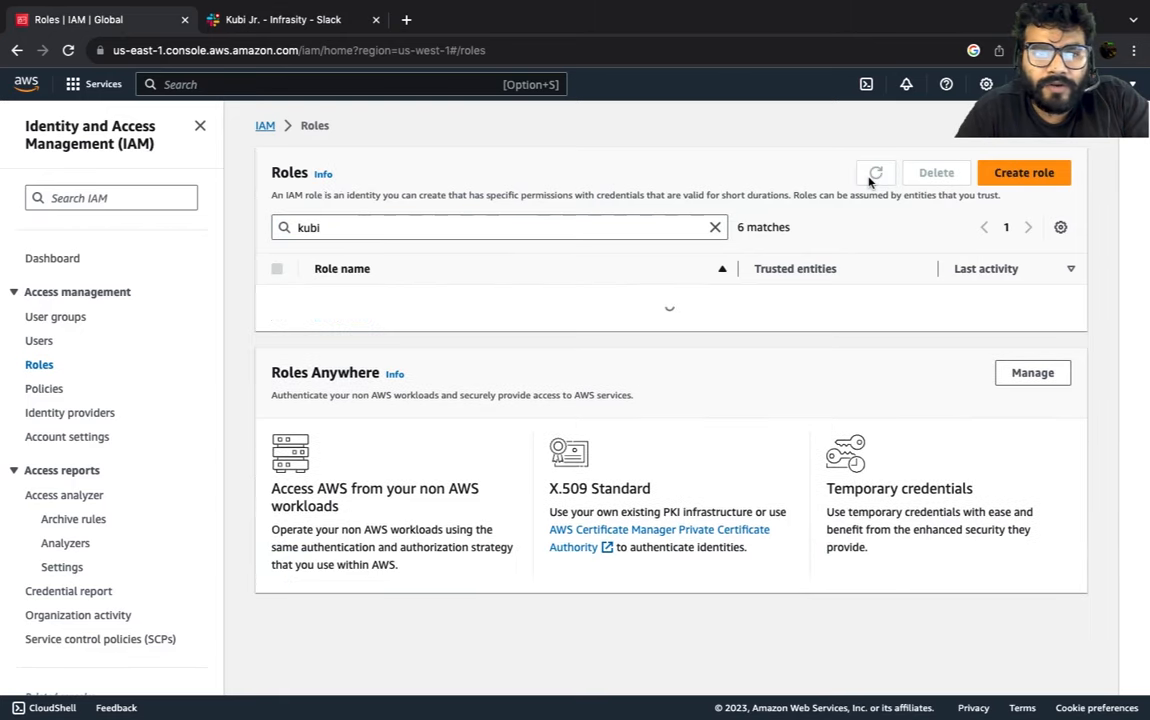
left_click(875, 172)
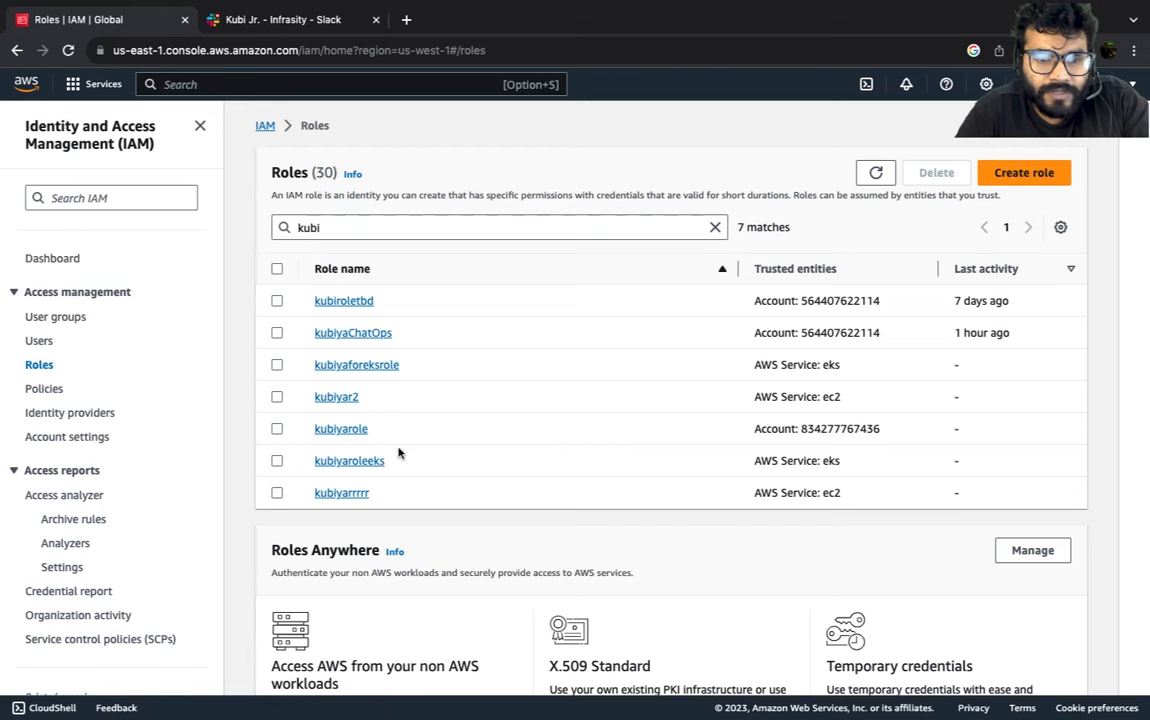
mouse_move(349, 461)
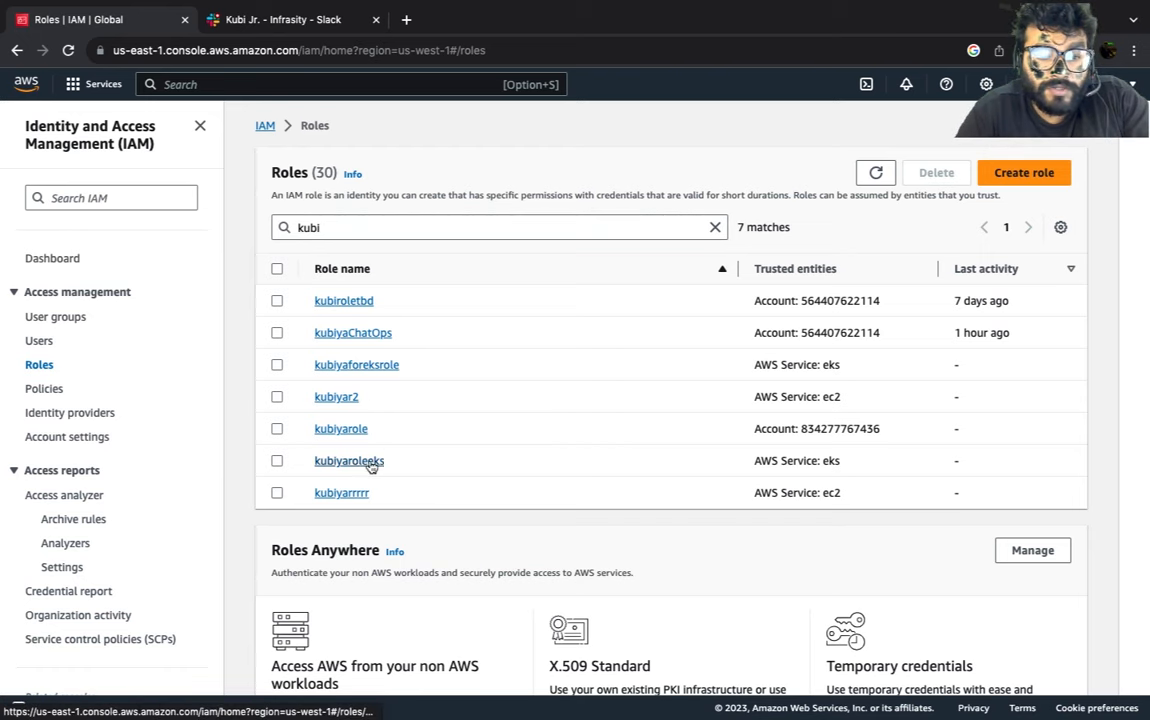
left_click(290, 19)
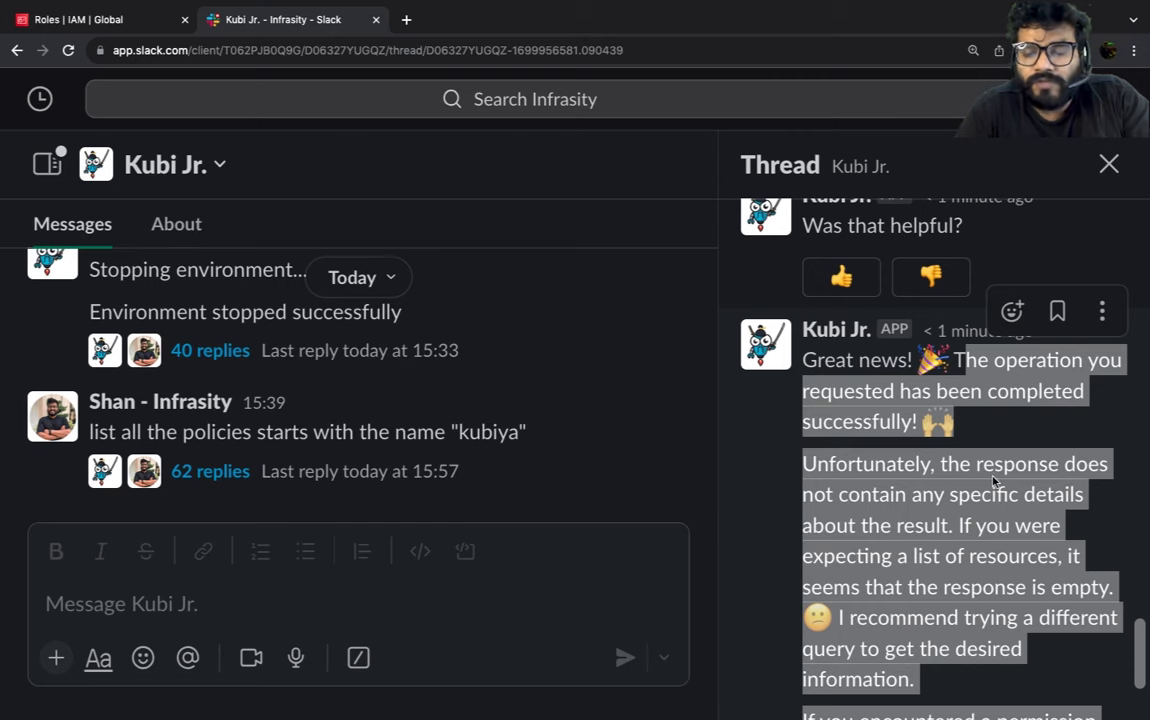
left_click(90, 19)
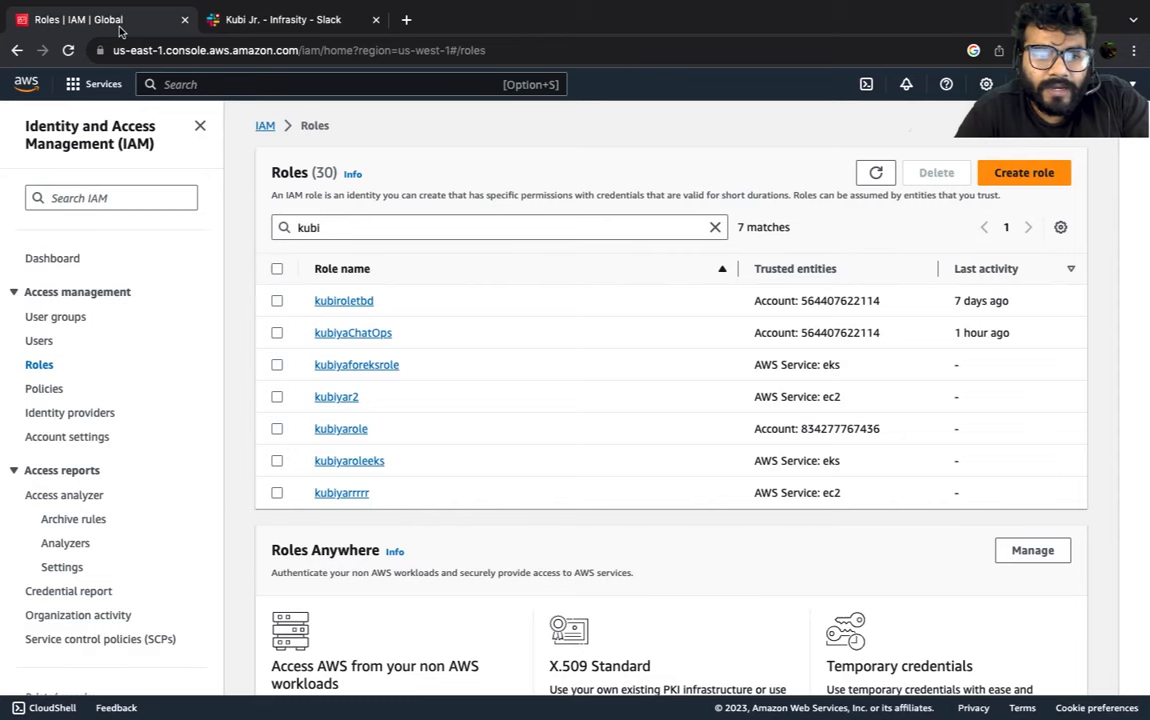
Open kubiyaroleeks and scroll to Permissions policies showing kubiyaforeks attached.
left_click(348, 460)
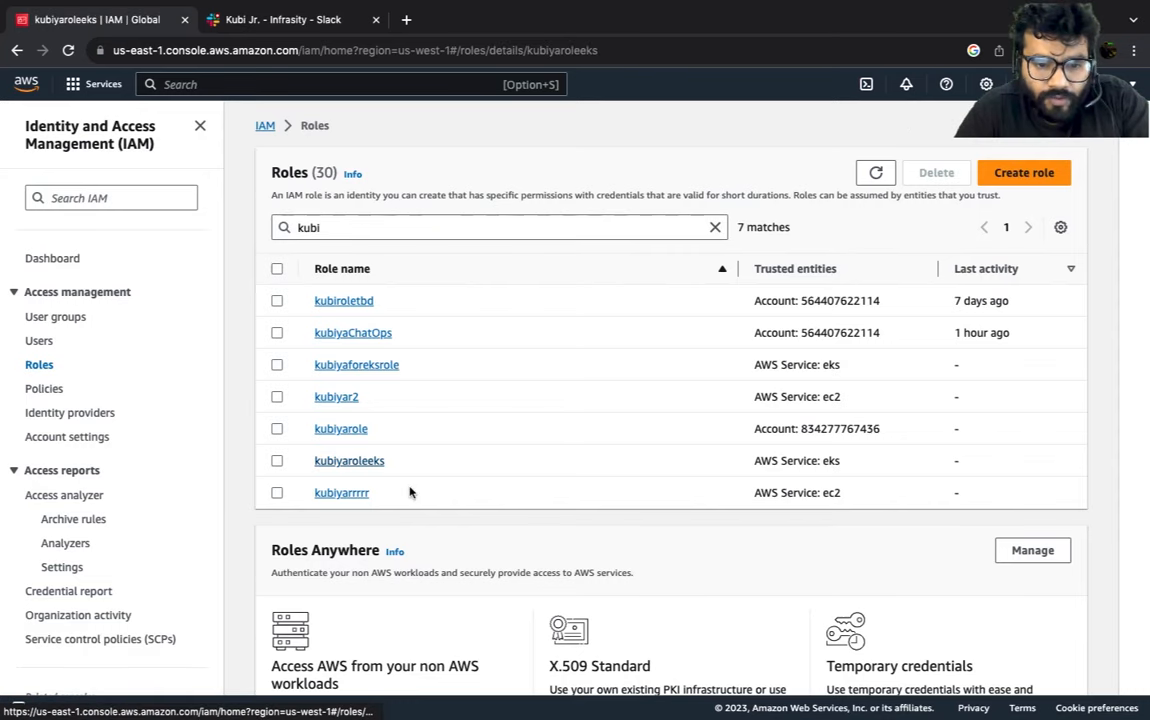
left_click(349, 460)
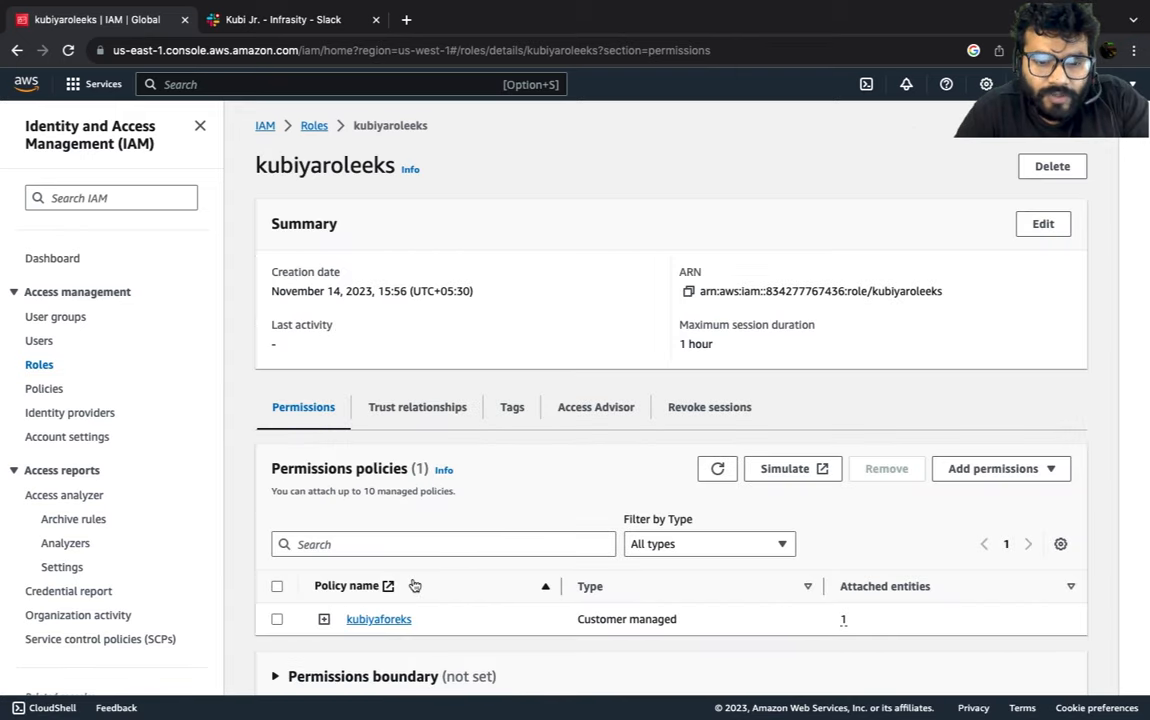
scroll("down", 3)
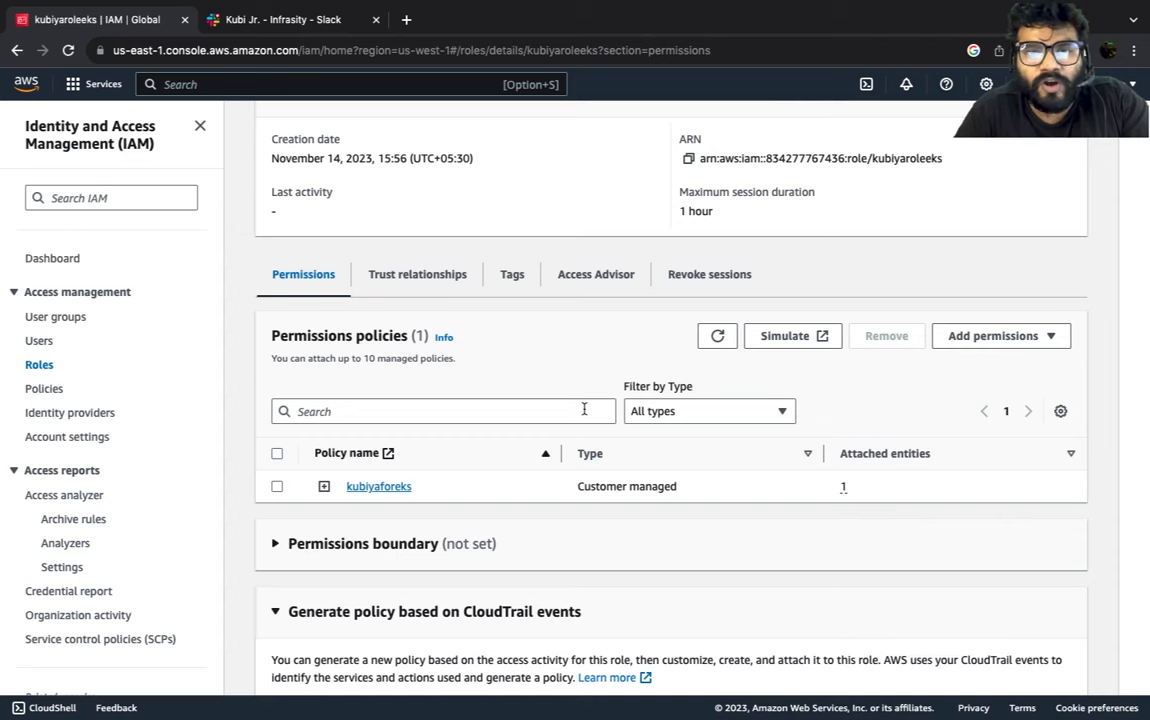
mouse_move(622, 414)
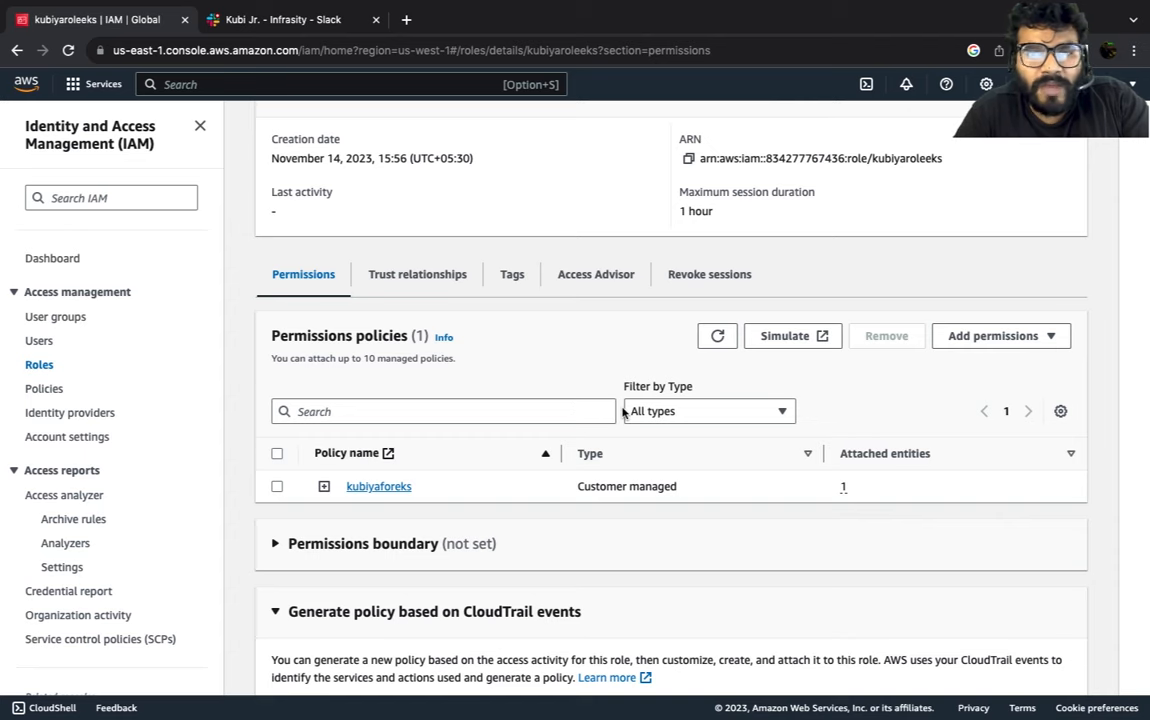